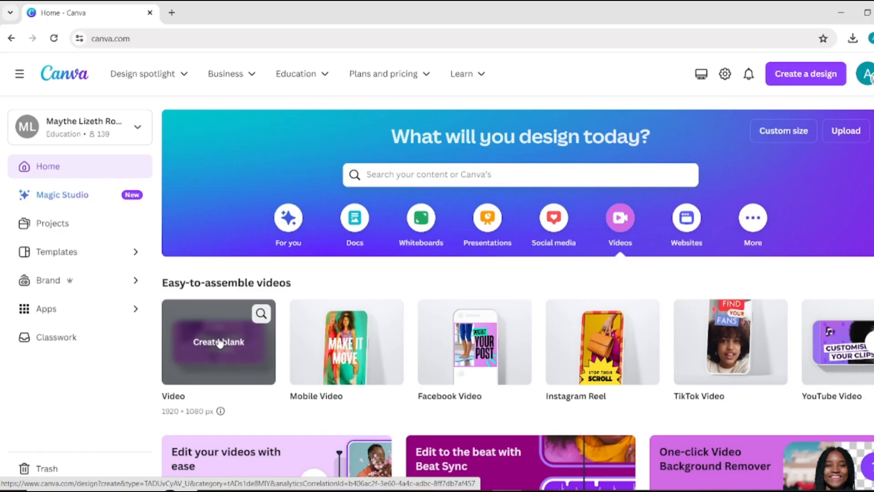
- Create a new blank video design from the Canva home page
click(218, 341)
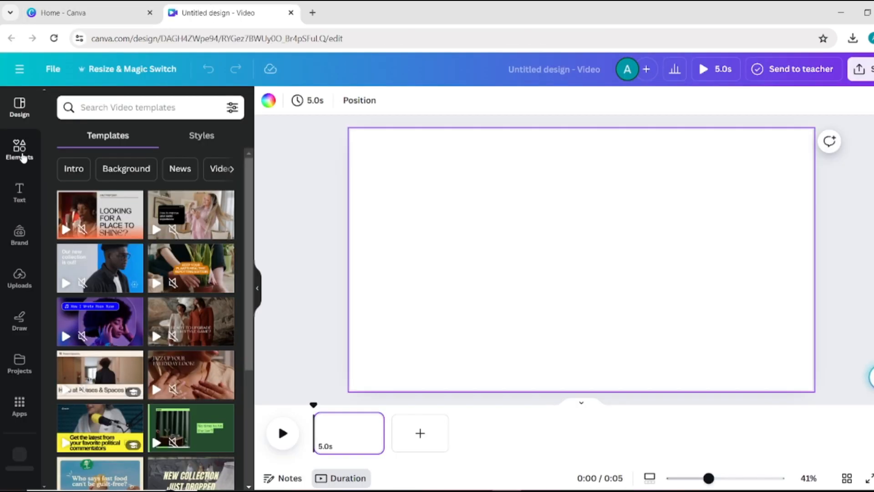
- Search Elements for 'tower' and add the Big Ben photo to fill the video page
click(19, 148)
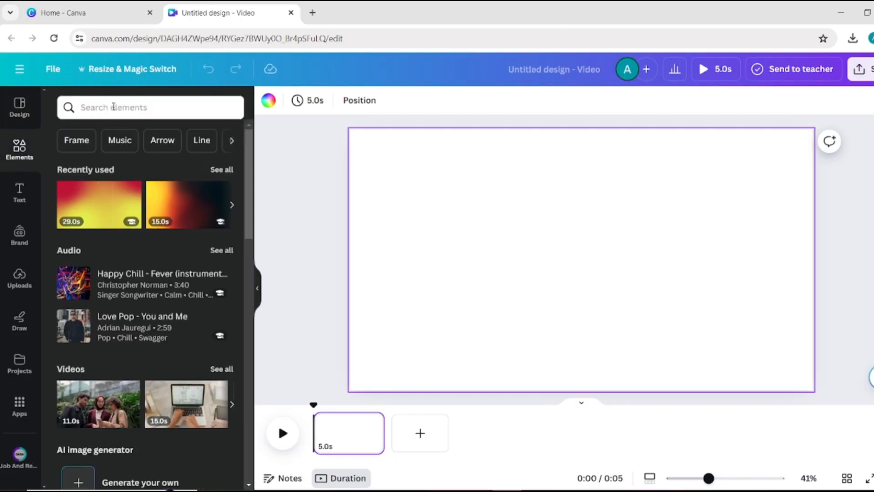
text(tow)
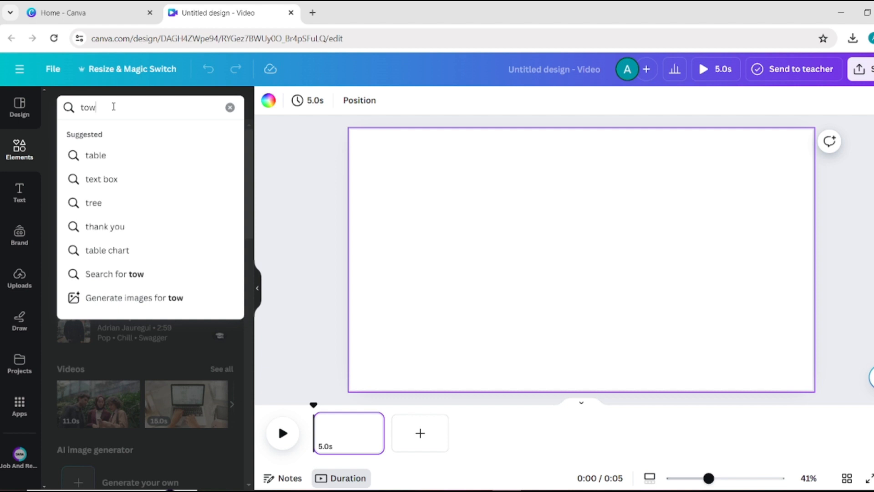
text(er)
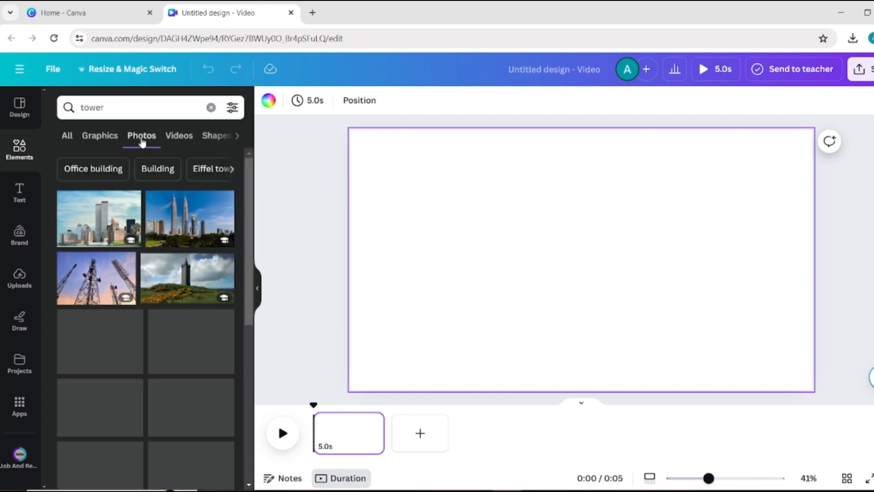
scroll(down, 3)
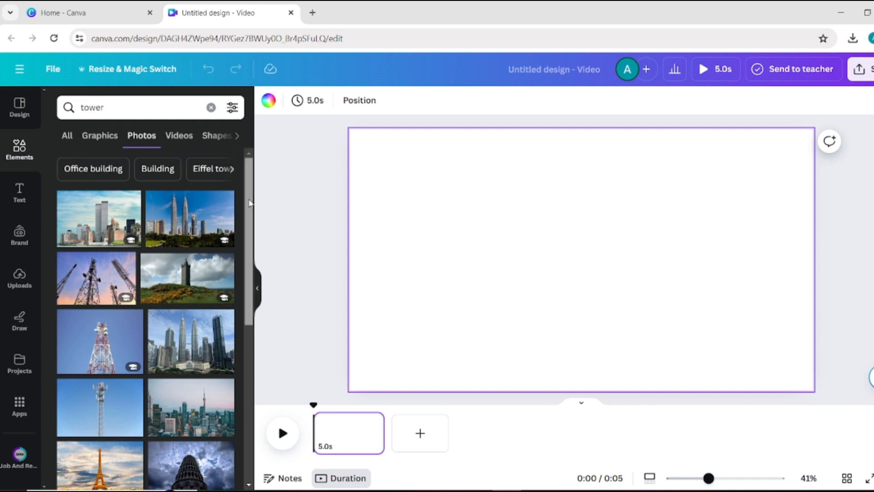
scroll(down, 3)
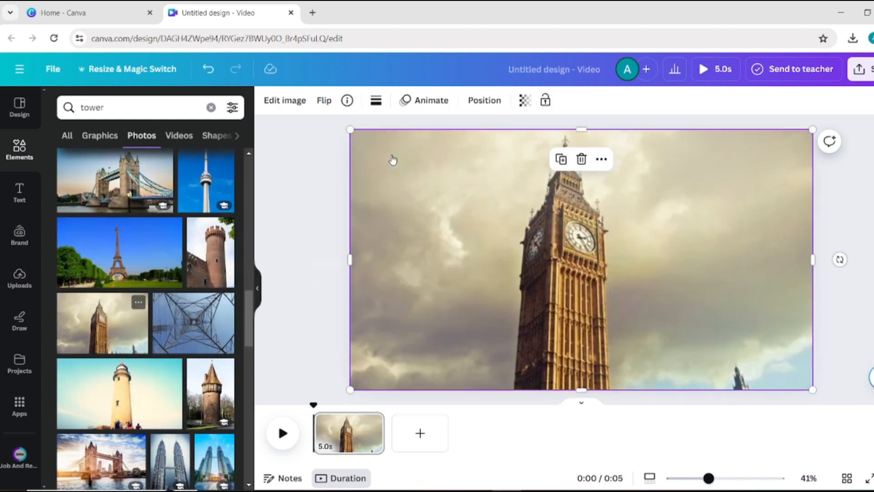
right_click(393, 159)
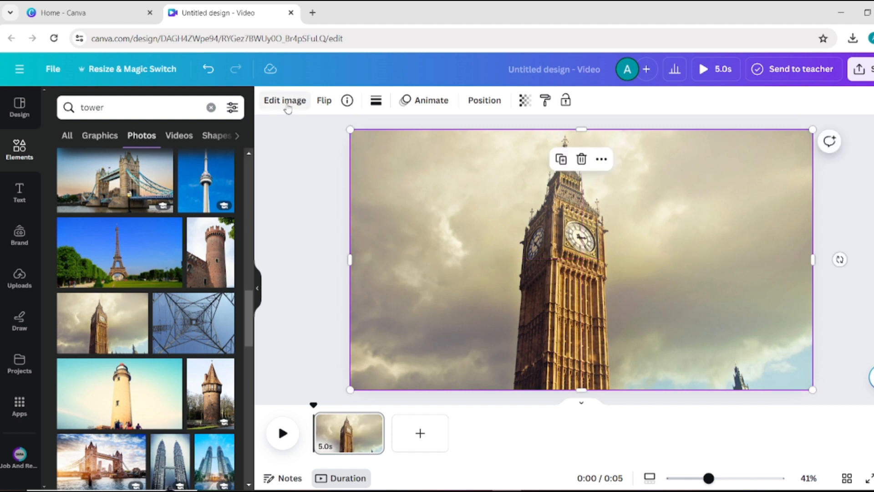
- Run BG Remover on the photo, then restore the cloudy sky with the Restore brush at size 70
click(284, 101)
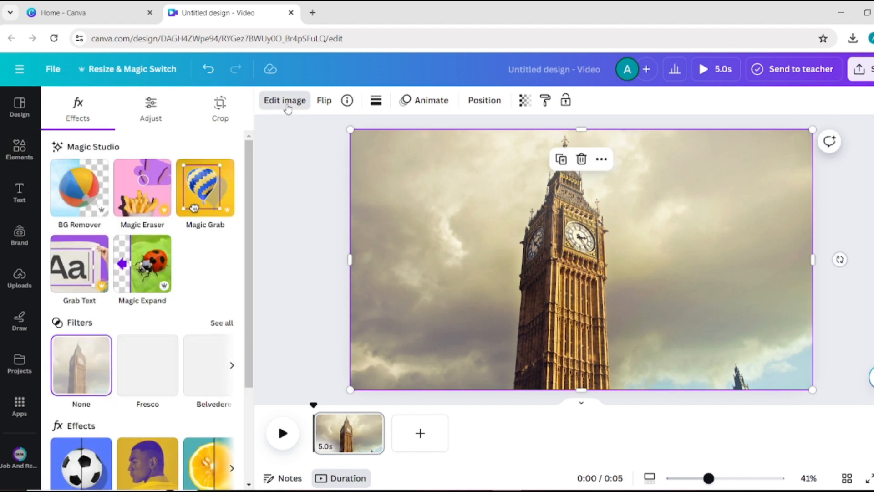
click(78, 188)
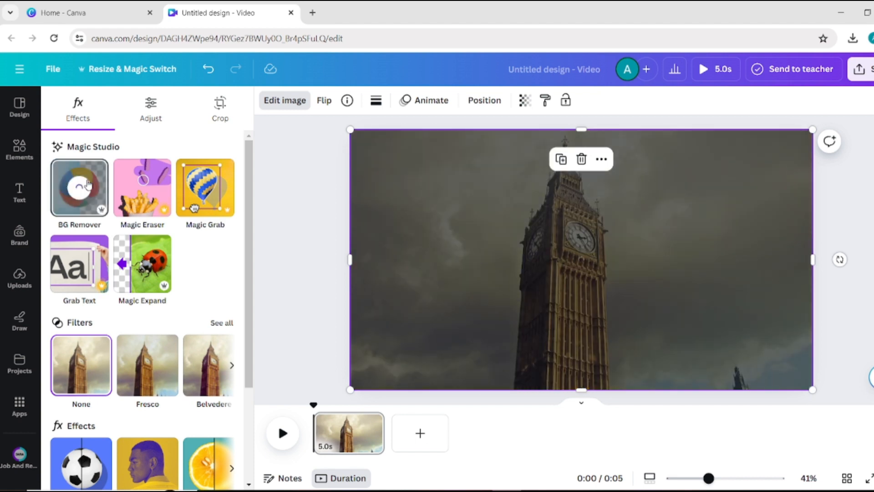
click(79, 186)
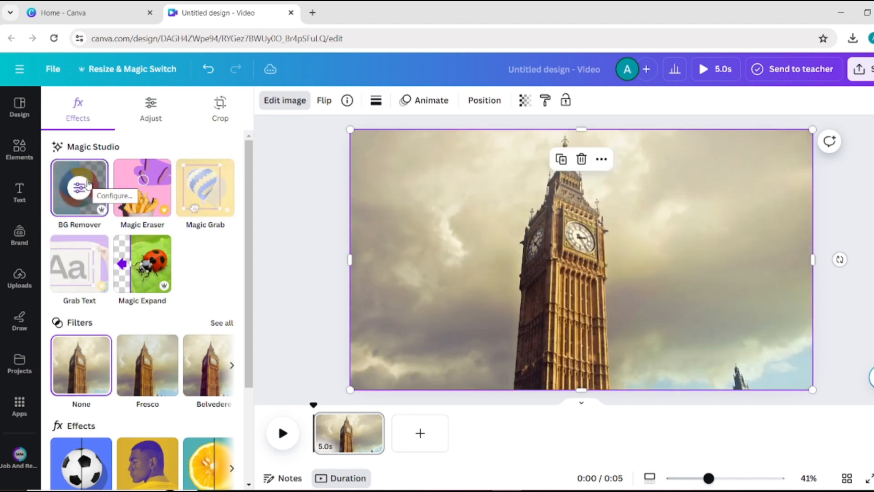
click(79, 187)
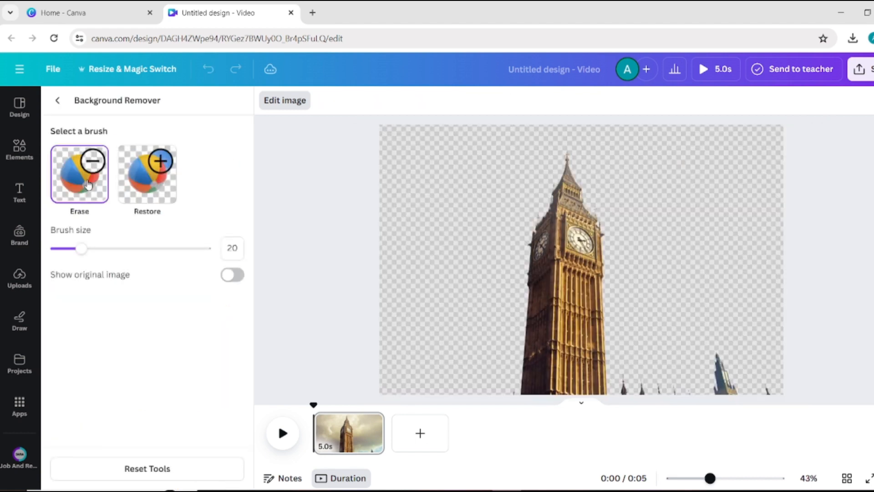
click(148, 175)
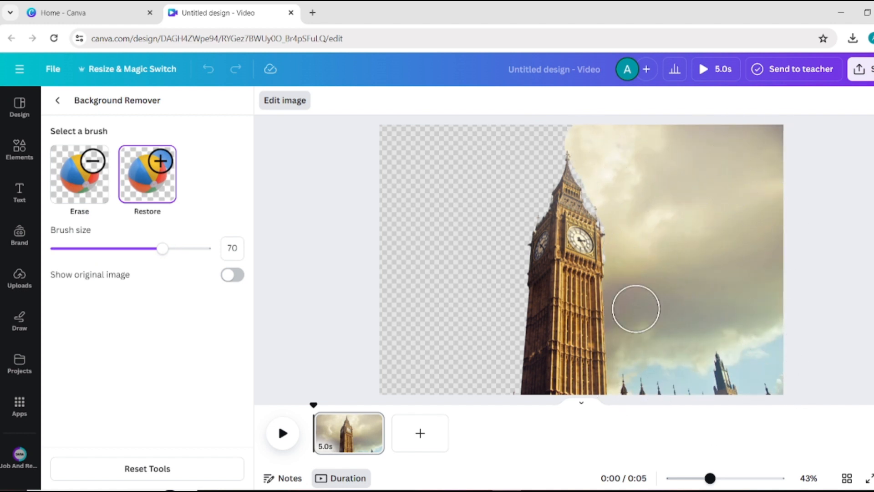
click(57, 100)
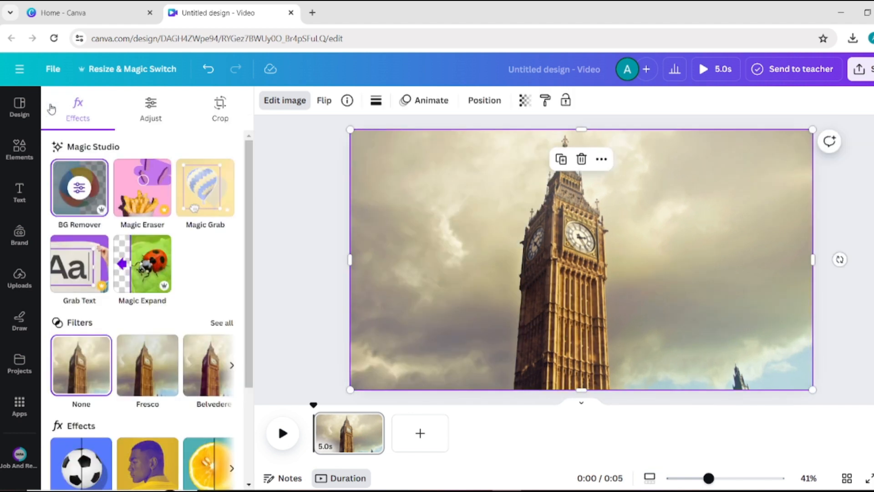
mouse_move(19, 192)
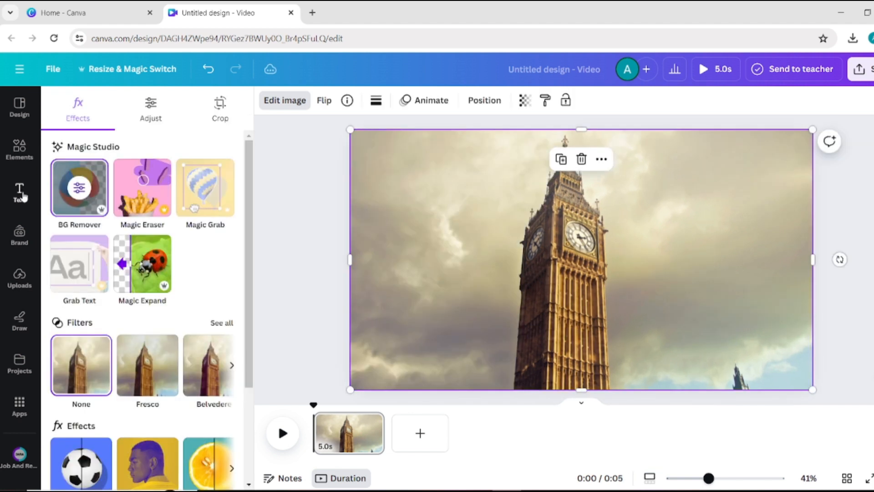
- Add a heading text box reading 'LONDON' over the photo
click(19, 192)
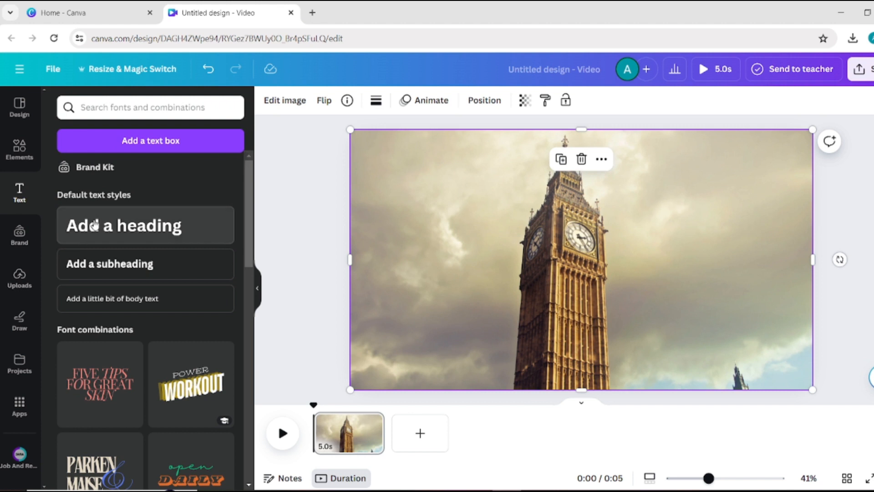
click(145, 225)
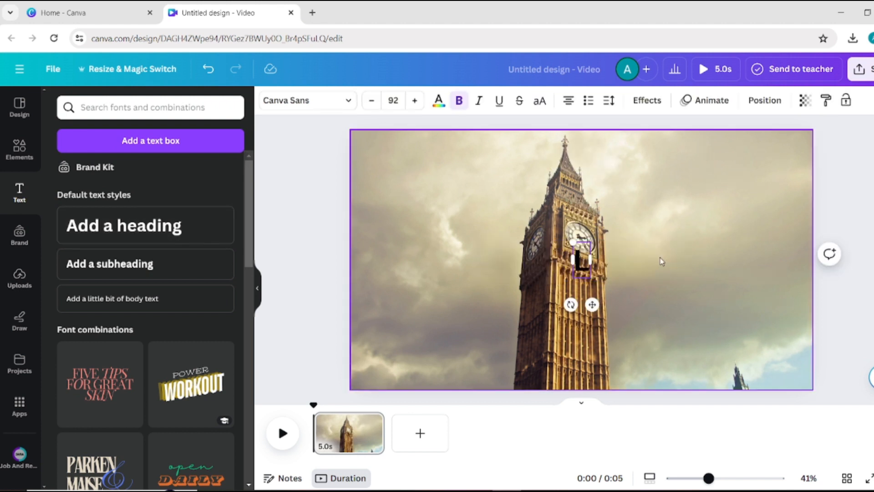
text(LONDON)
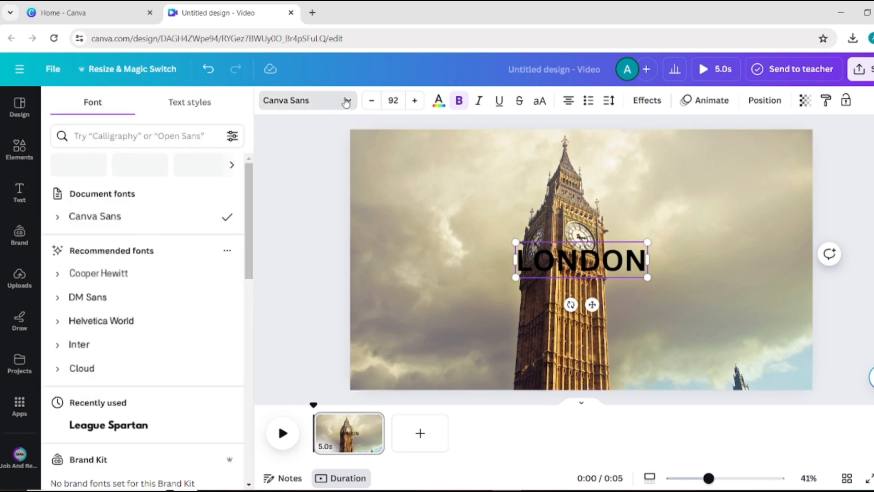
- Set LONDON in the Anton font at size 260
click(139, 136)
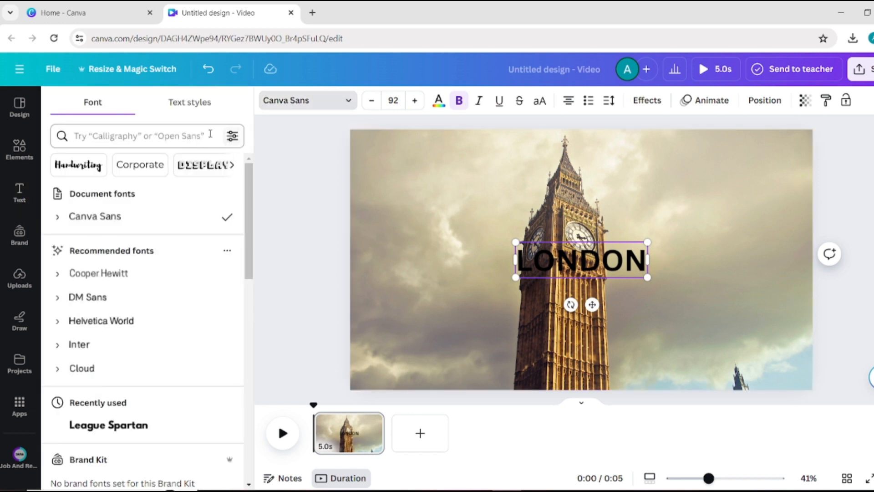
click(142, 136)
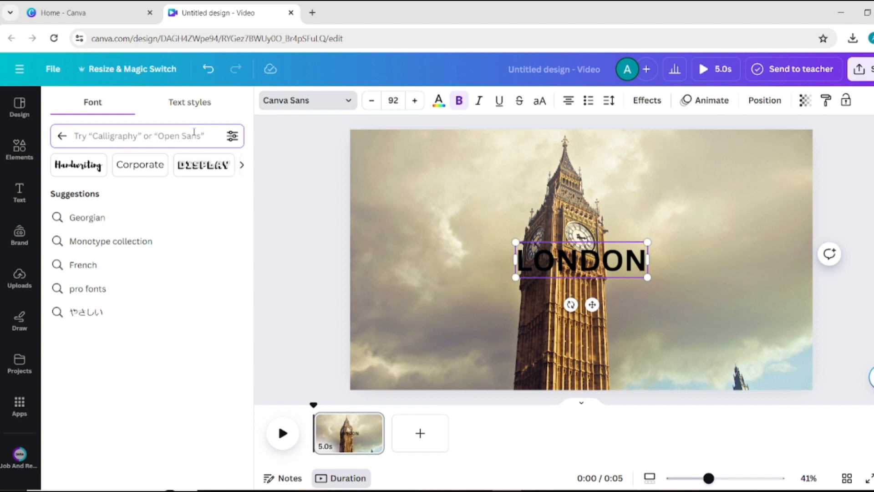
text(Anto)
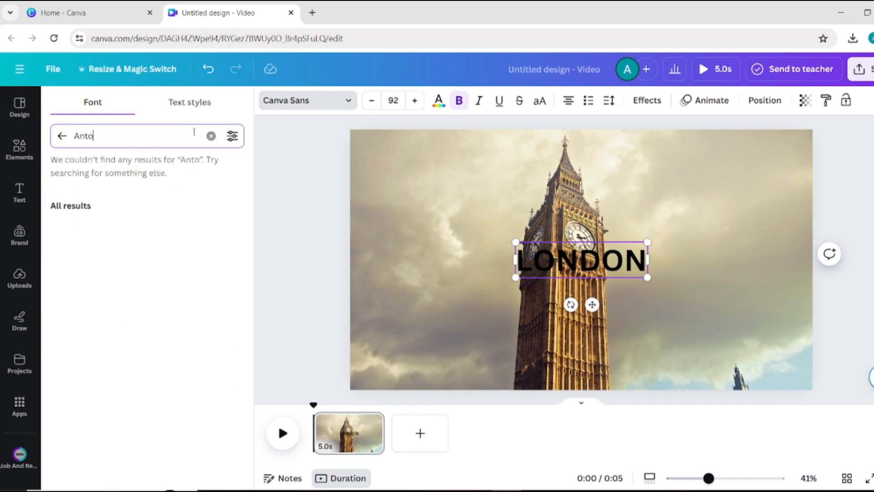
click(80, 193)
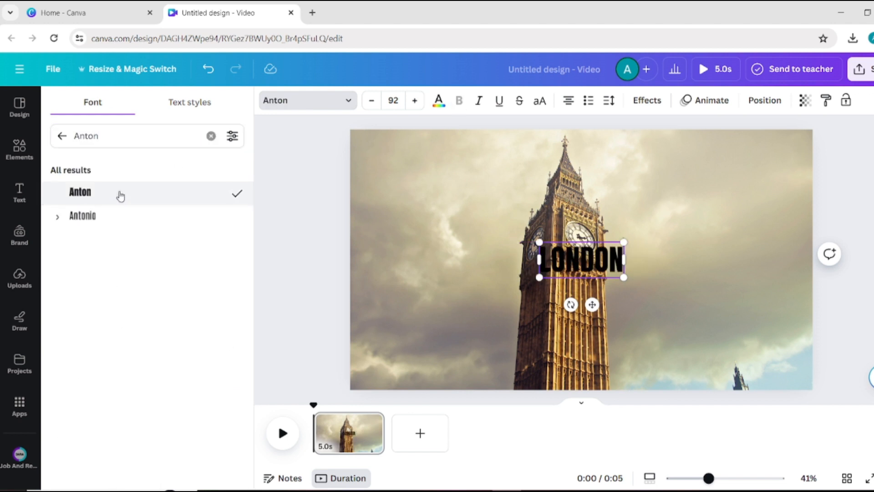
click(393, 101)
text(260)
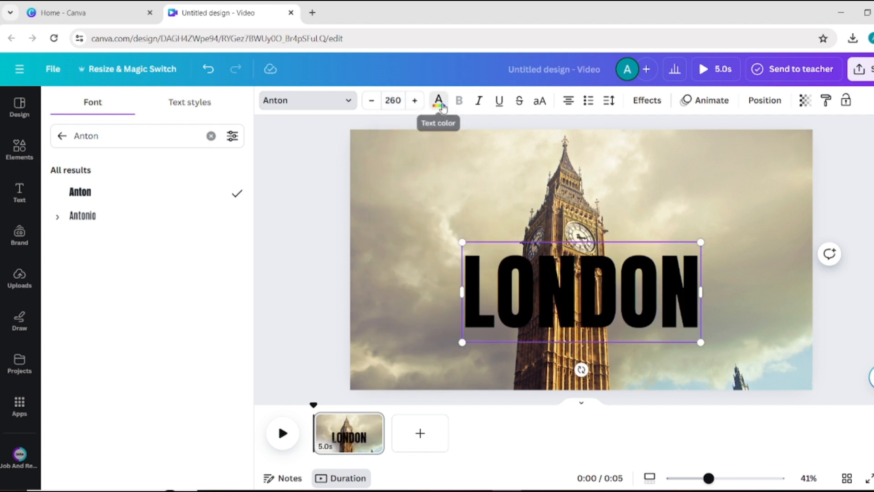
- Make LONDON white and apply the Lift text effect
click(438, 100)
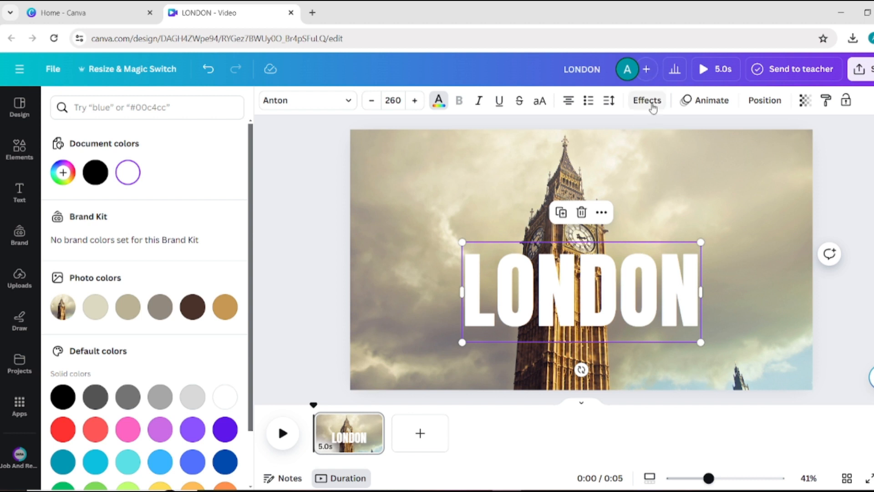
click(646, 100)
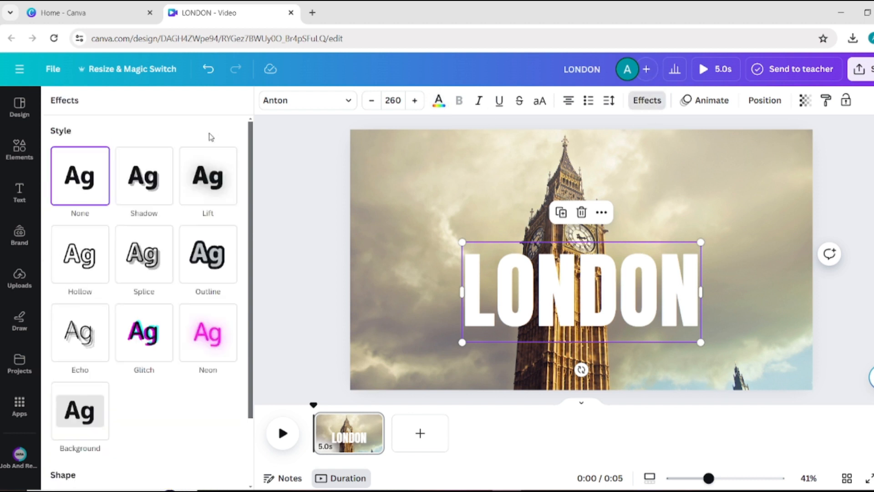
click(208, 175)
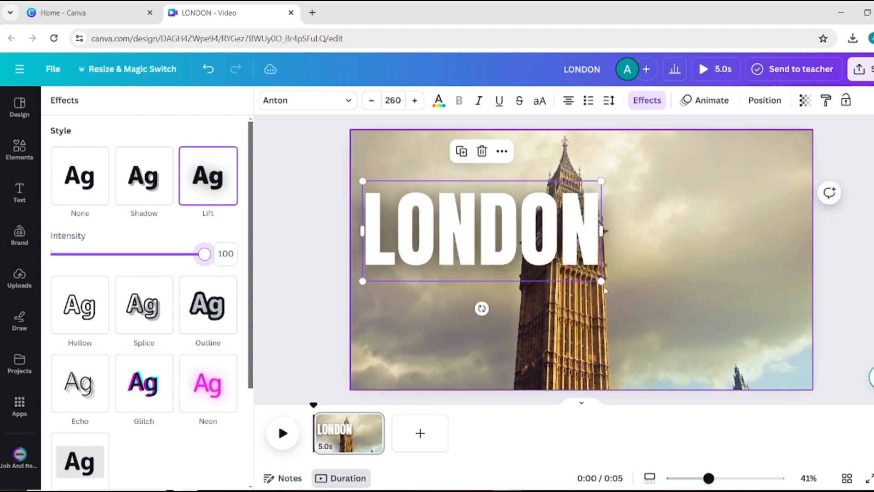
- Reduce LONDON to size 170 and position it left, overlapping the tower
click(371, 100)
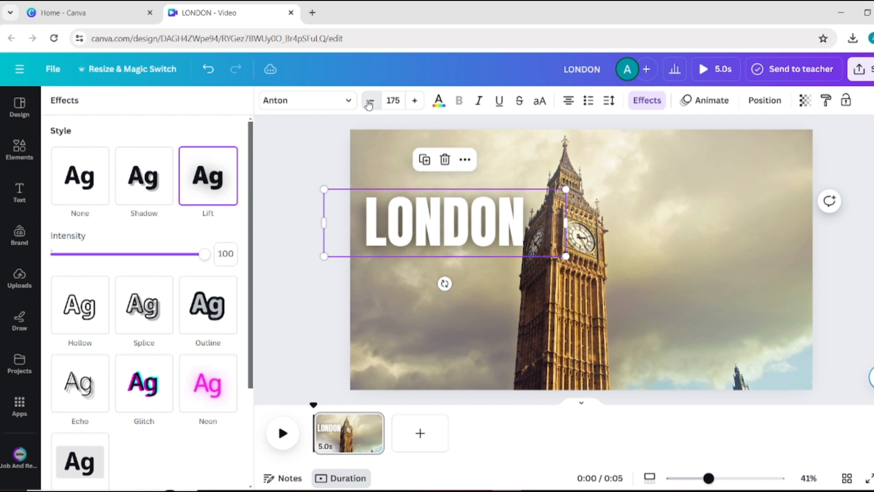
click(370, 101)
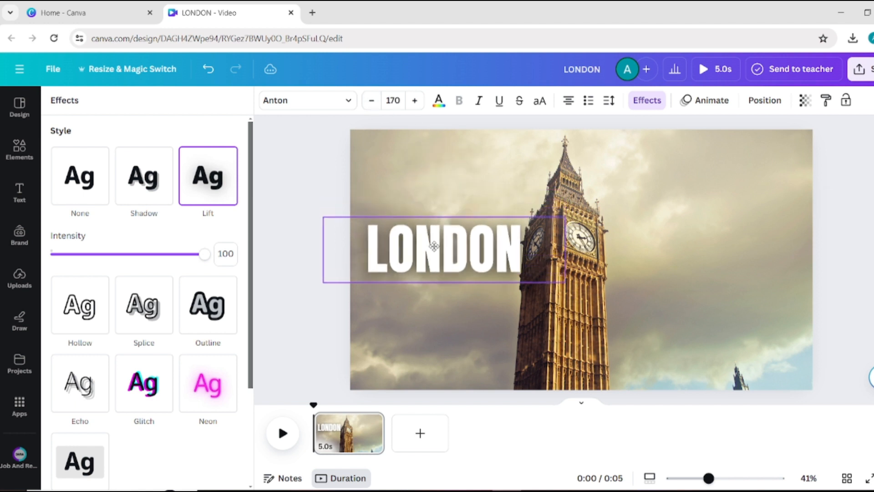
click(436, 260)
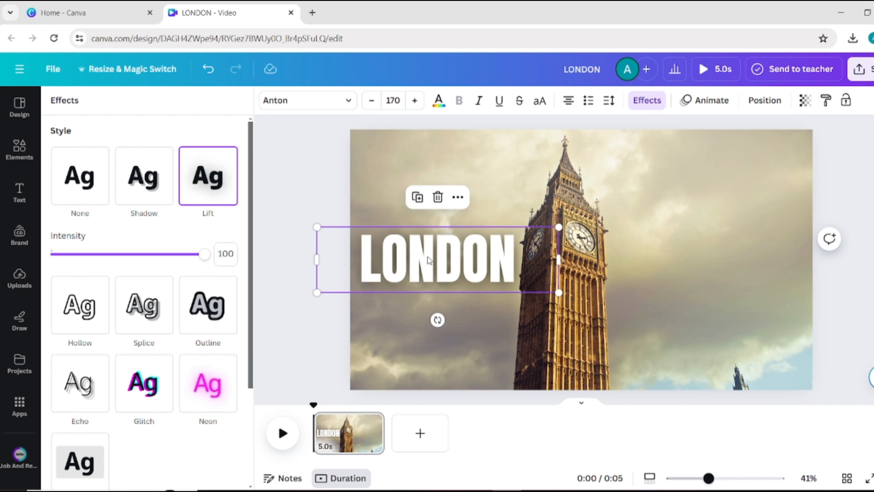
click(710, 100)
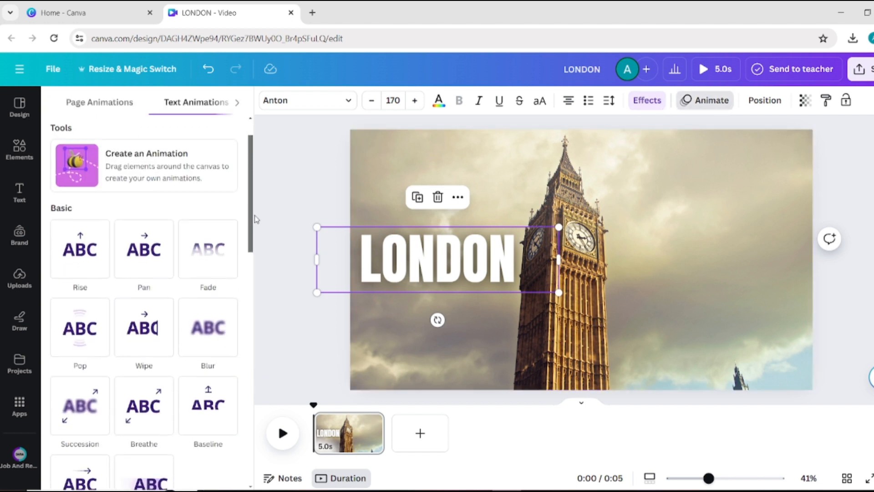
- Give LONDON a slow leftward Baseline animation on Both with reversed exit
click(208, 234)
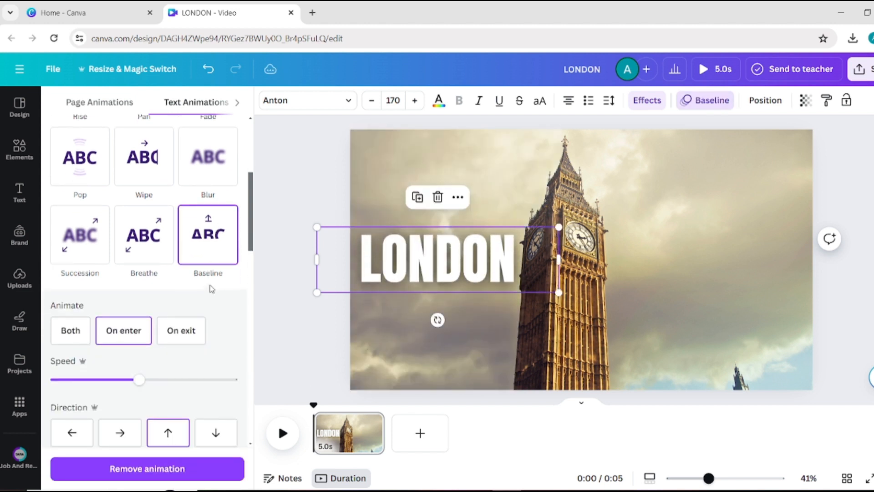
click(72, 433)
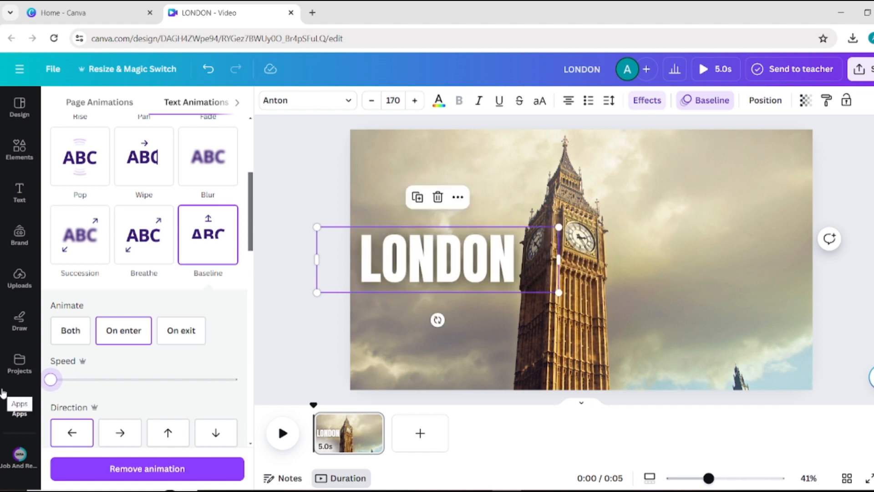
click(70, 330)
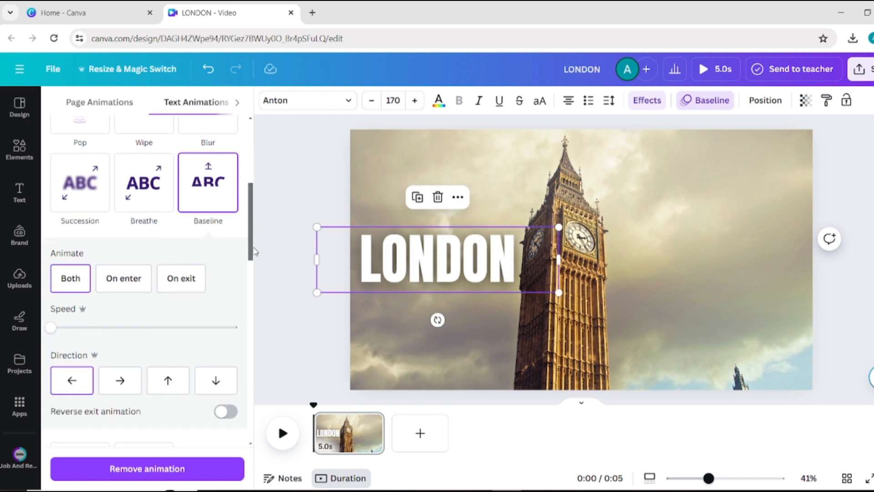
click(225, 343)
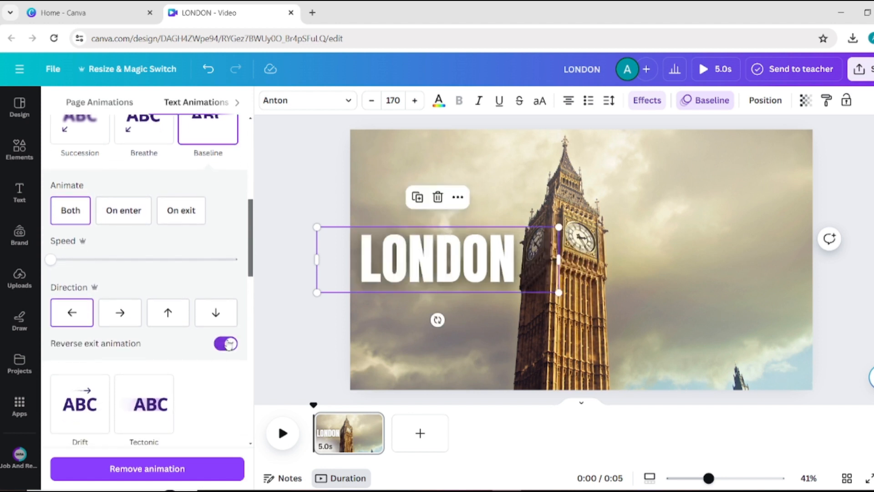
- Show the design's layers from the tower photo's Layer menu
right_click(580, 257)
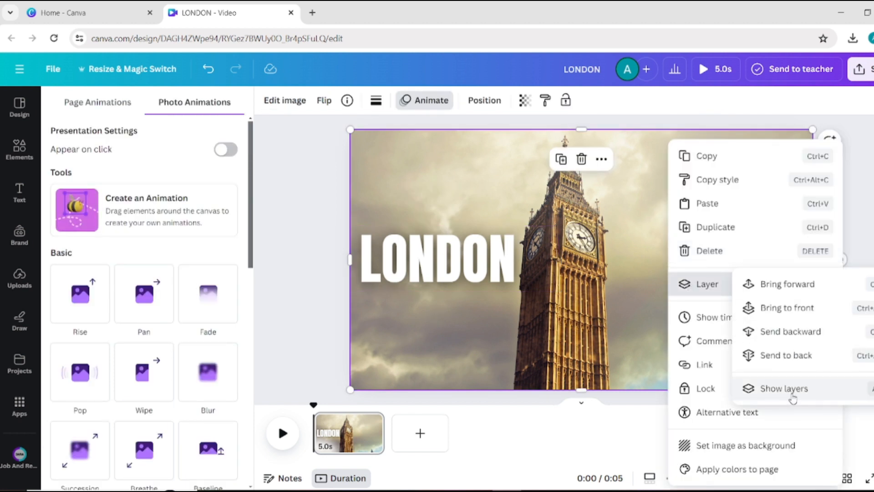
click(783, 388)
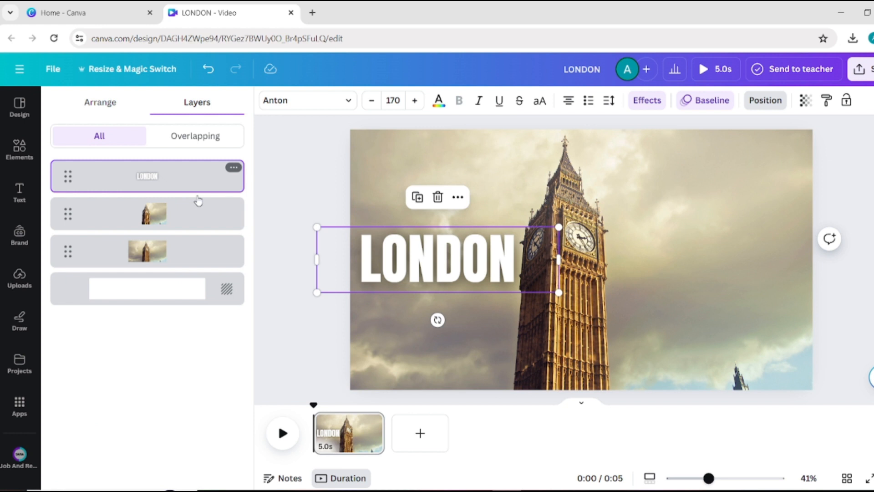